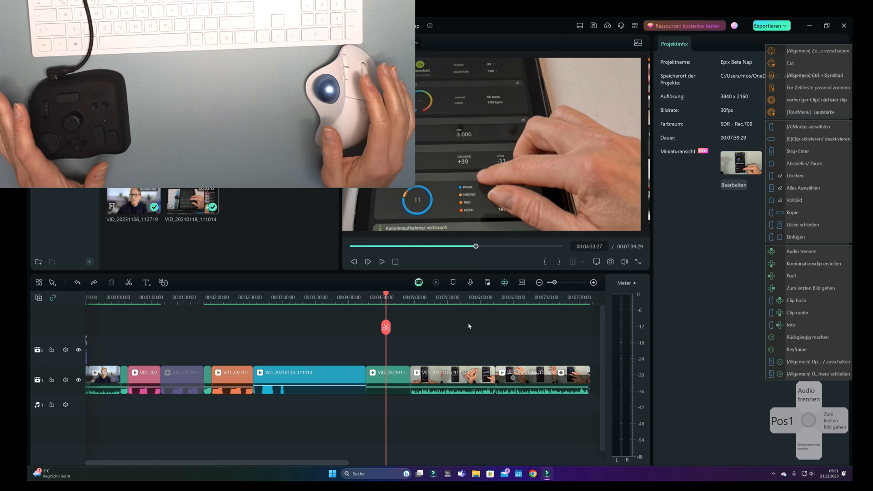
mouse_move(450, 337)
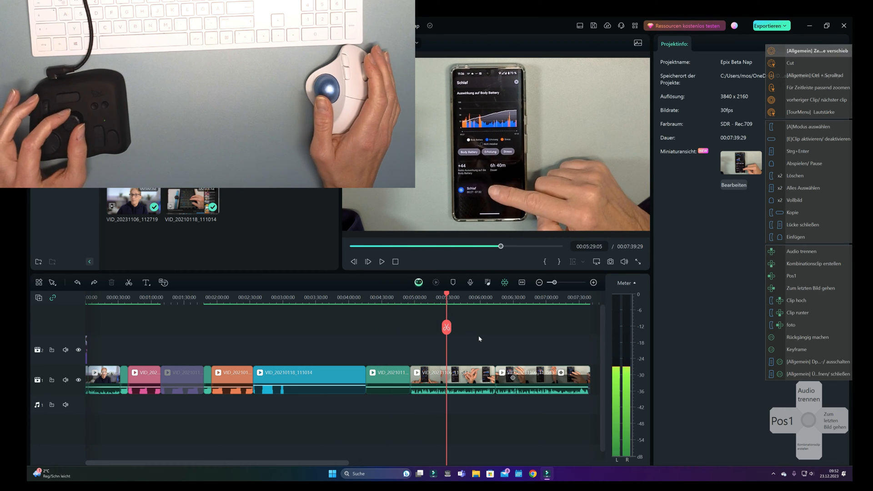
Shift the phone-footage clips after the green clip right, opening a gap and extending the project to about 8:08
left_click(450, 371)
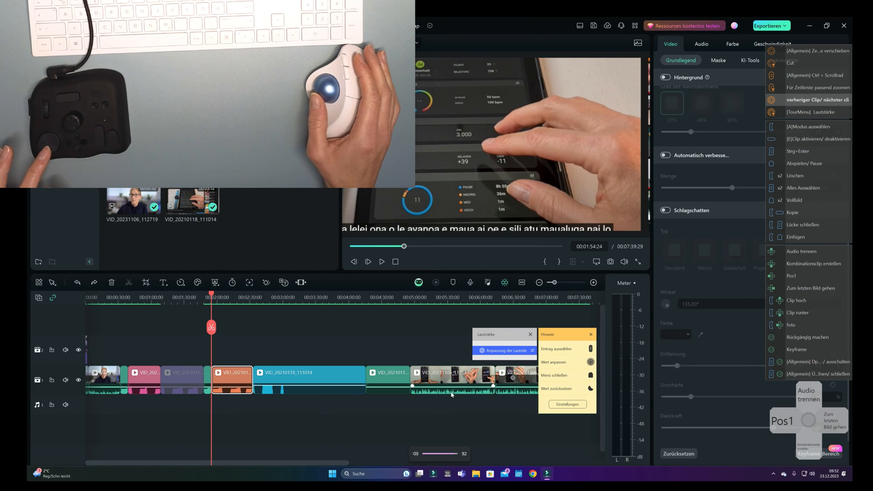
left_click_drag(450, 453, 424, 453)
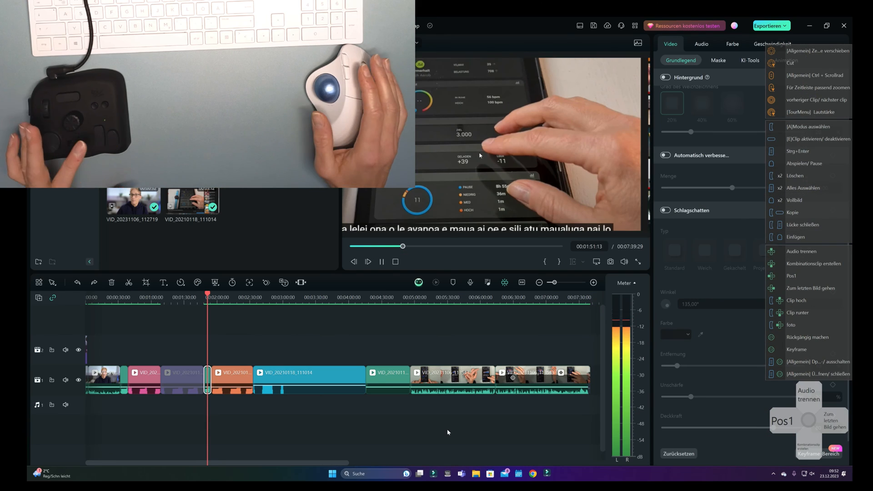
left_click(381, 262)
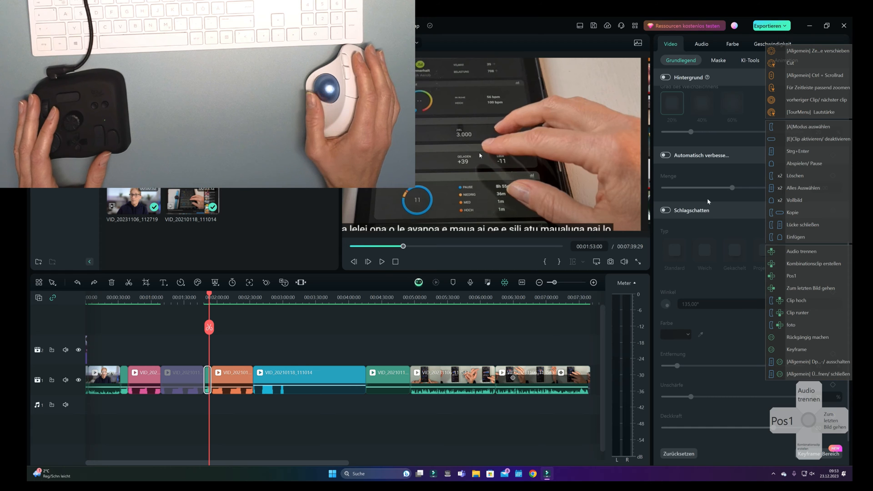
left_click(309, 372)
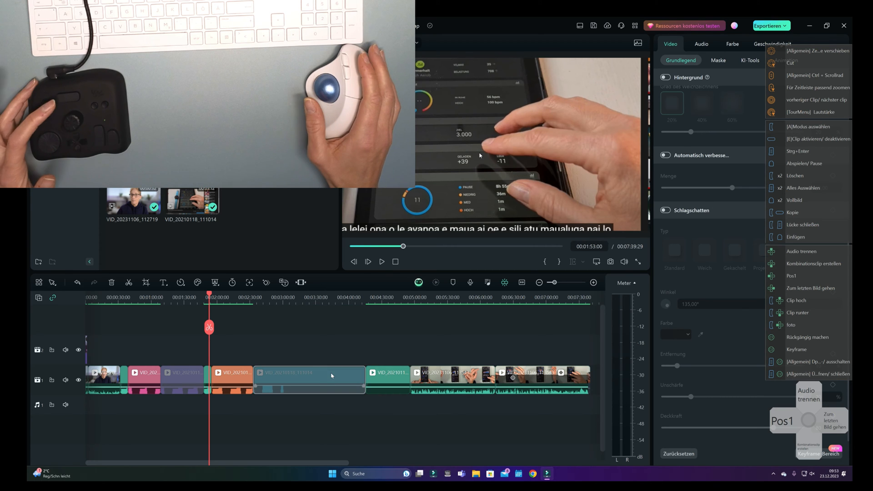
left_click(309, 372)
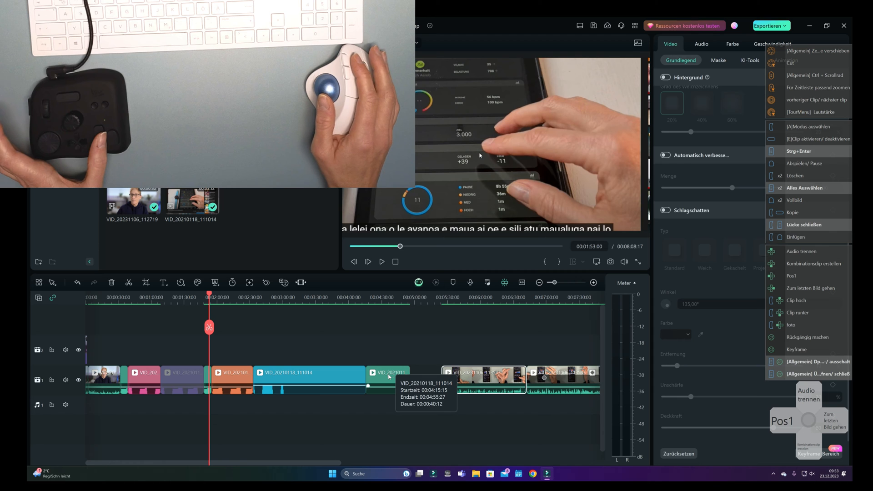
left_click(731, 44)
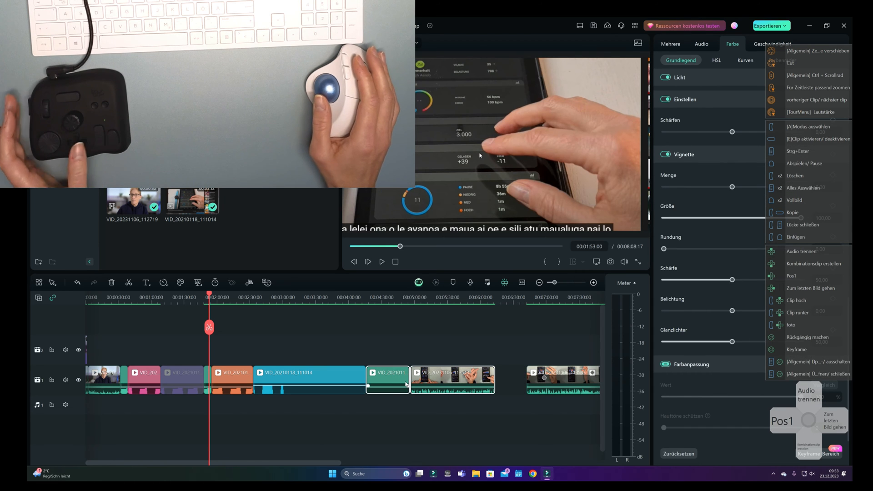
left_click(805, 188)
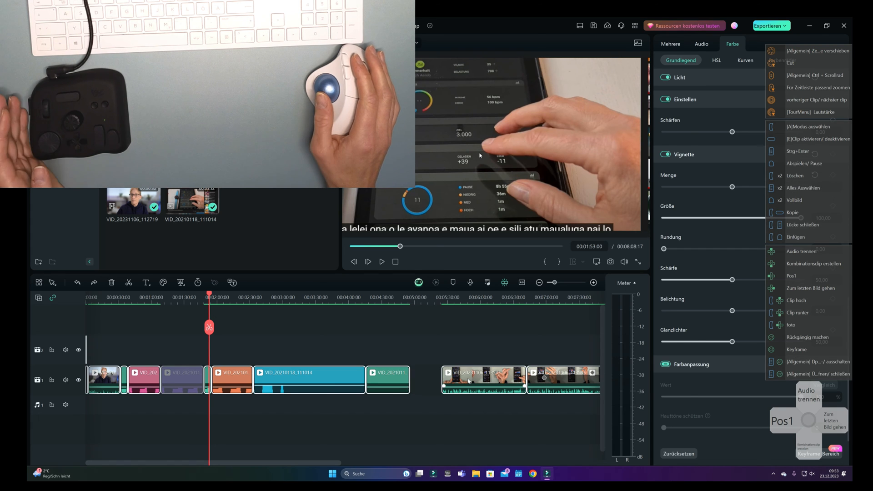
left_click(670, 44)
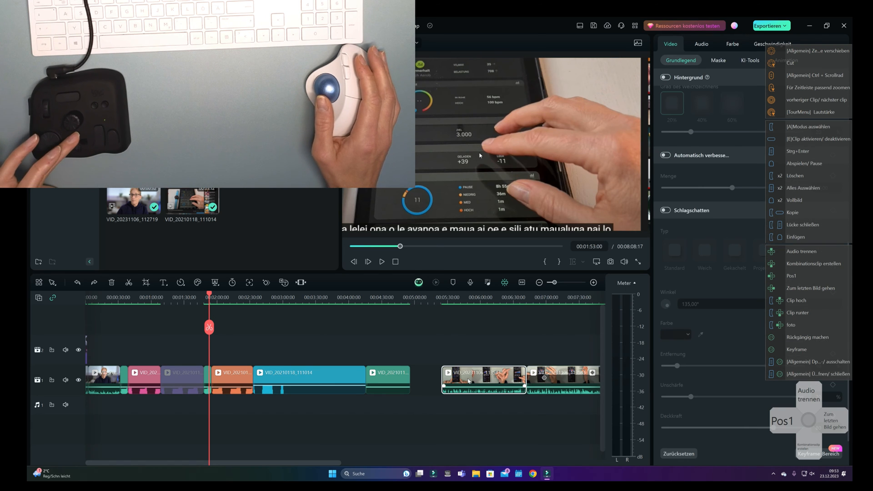
left_click(800, 251)
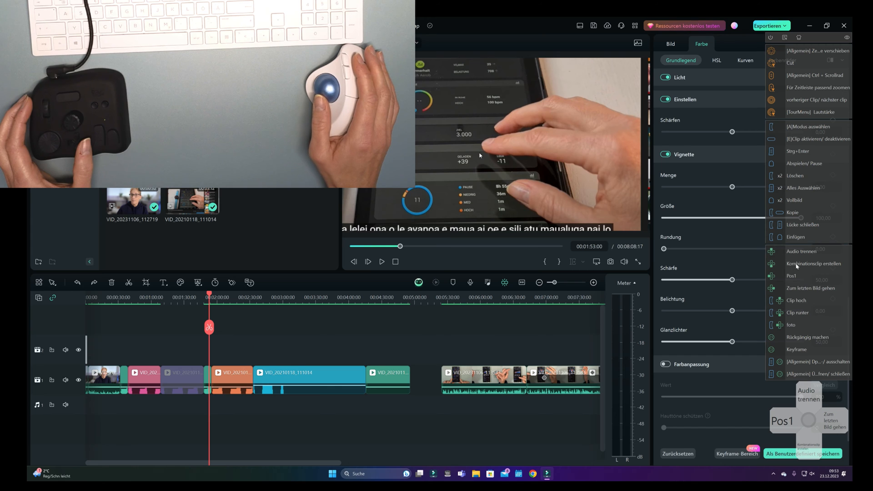
left_click(674, 44)
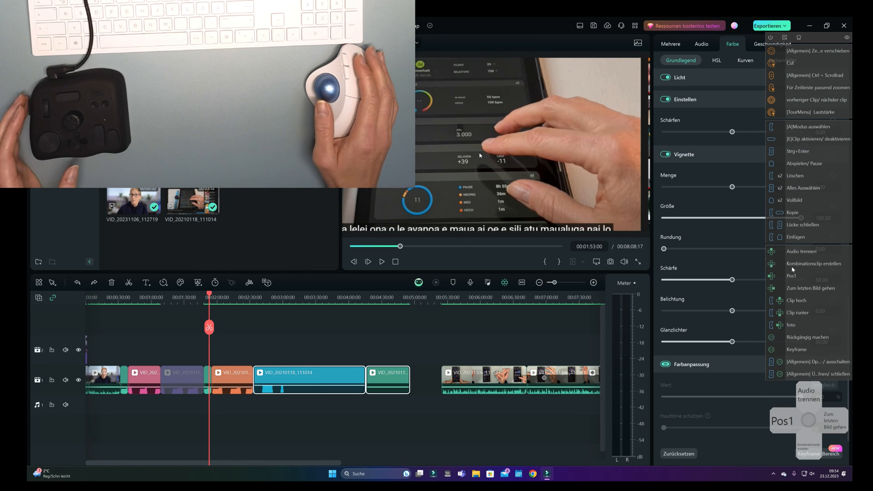
Merge the selected blue and green clips into 'Zusammengesetzter Clip 1', then bring up the keyboard shortcut settings
left_click(813, 263)
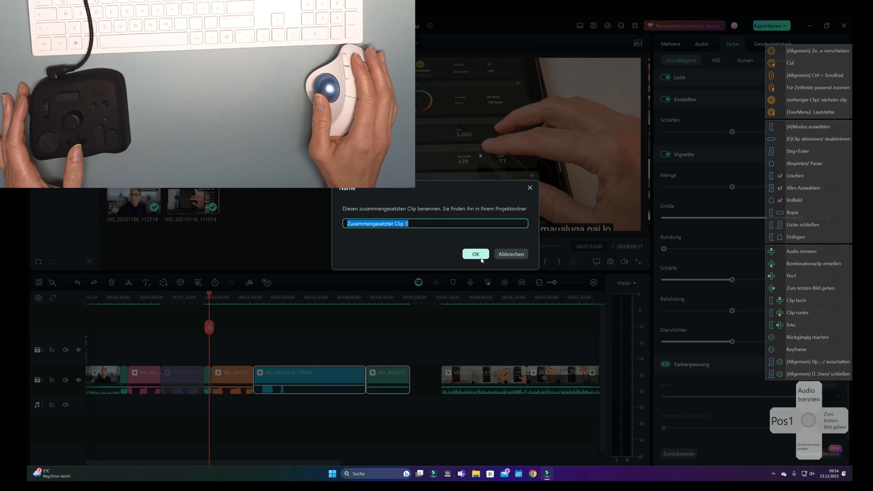
left_click(474, 254)
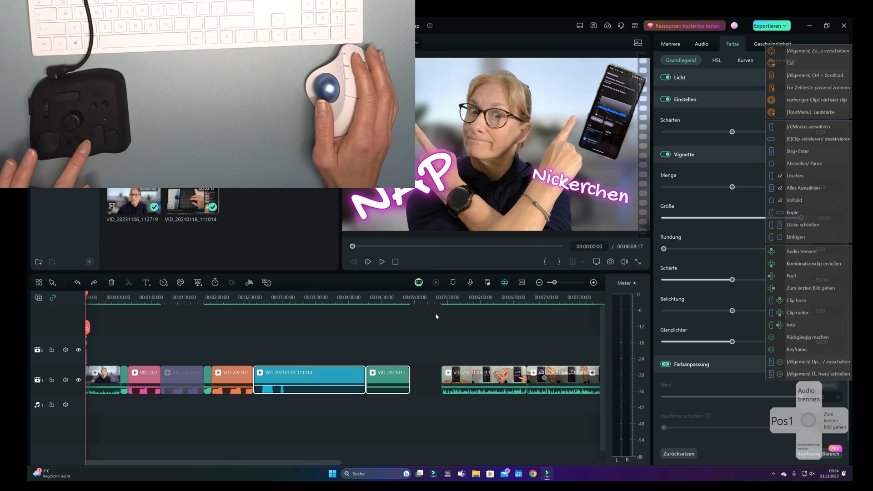
left_click(818, 87)
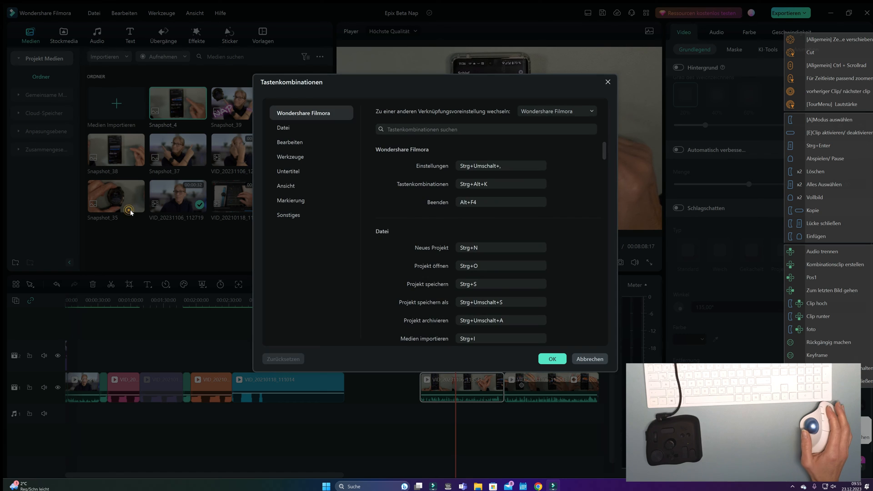
Browse the Datei, Bearbeiten, Werkzeuge, Untertitel and Ansicht shortcut categories
left_click(283, 127)
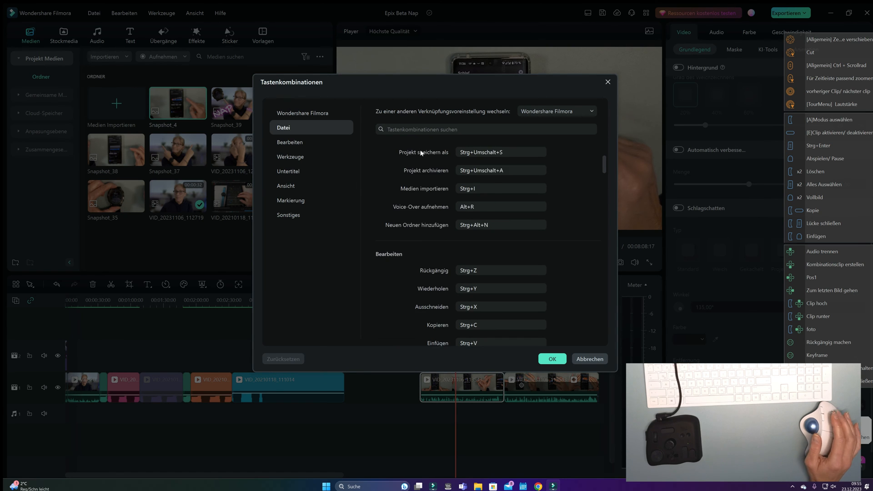
left_click(289, 142)
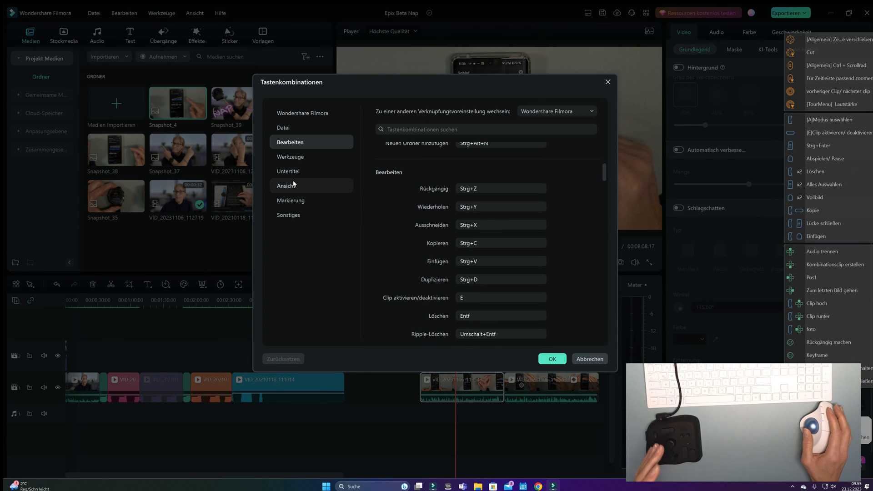
left_click(289, 156)
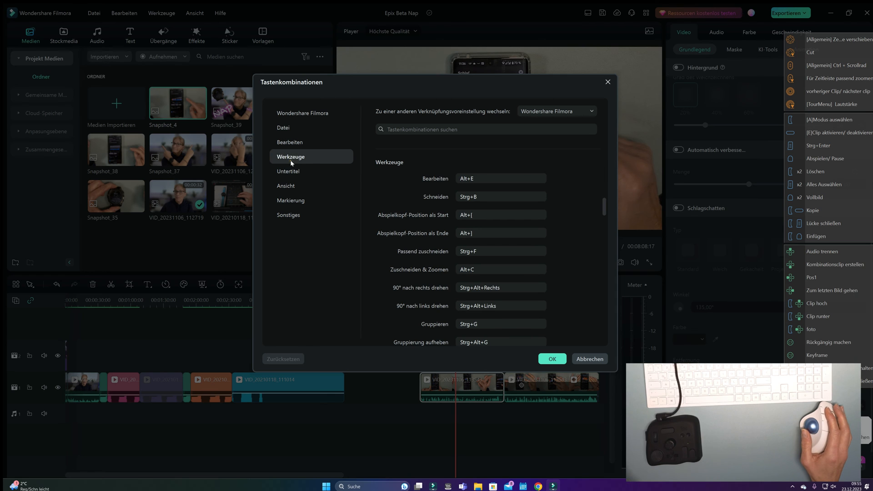
left_click(289, 171)
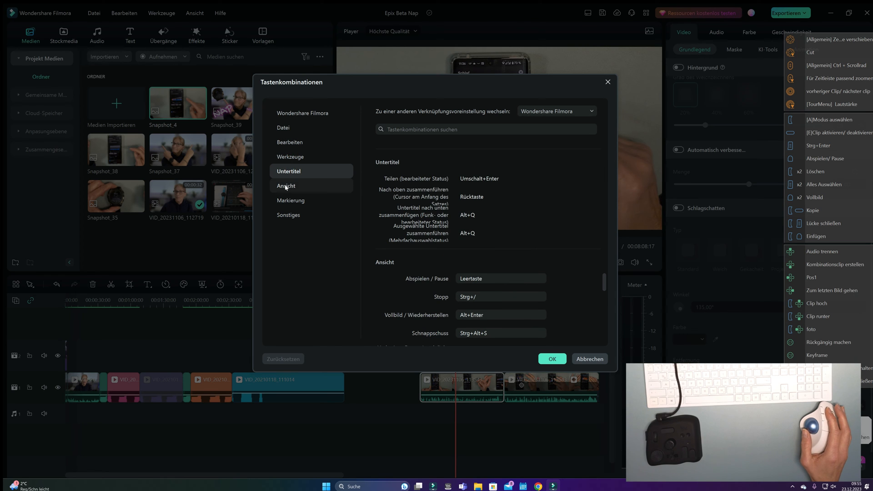
left_click(291, 200)
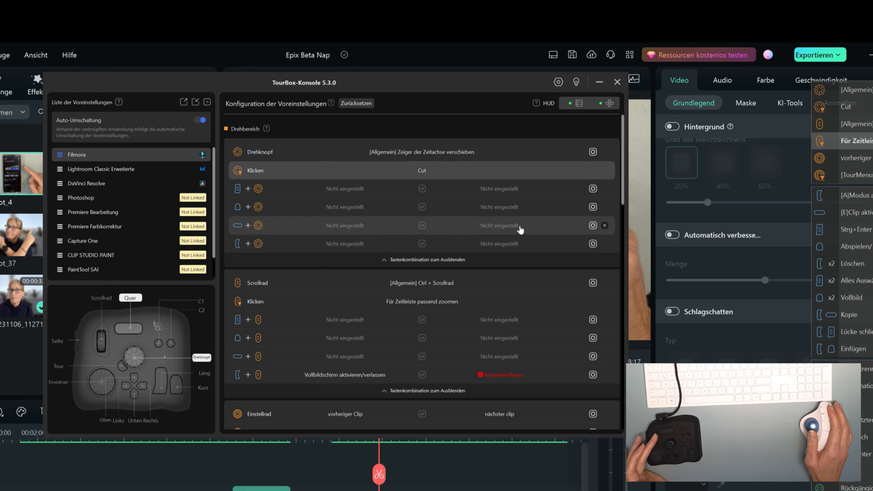
scroll("down", 3)
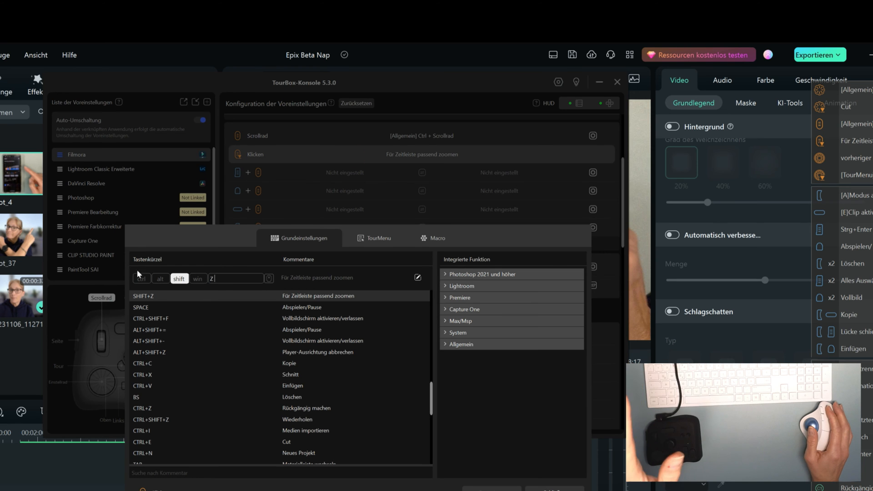
mouse_move(305, 280)
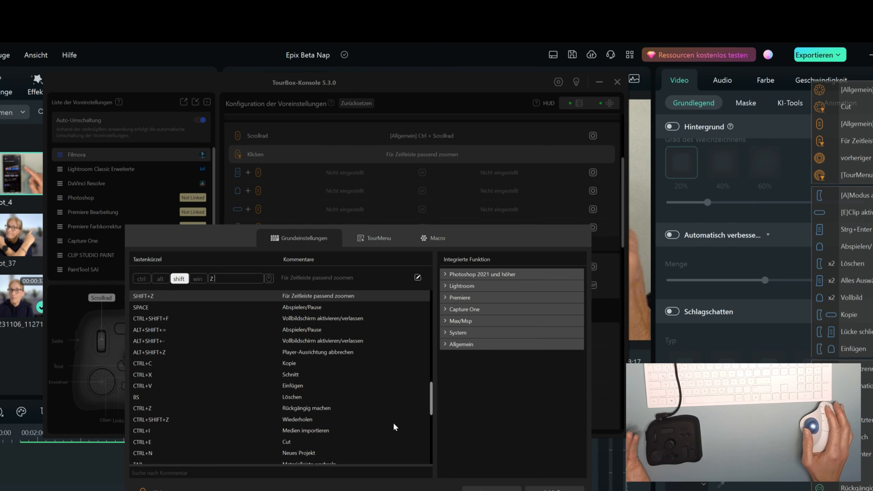
left_click(374, 238)
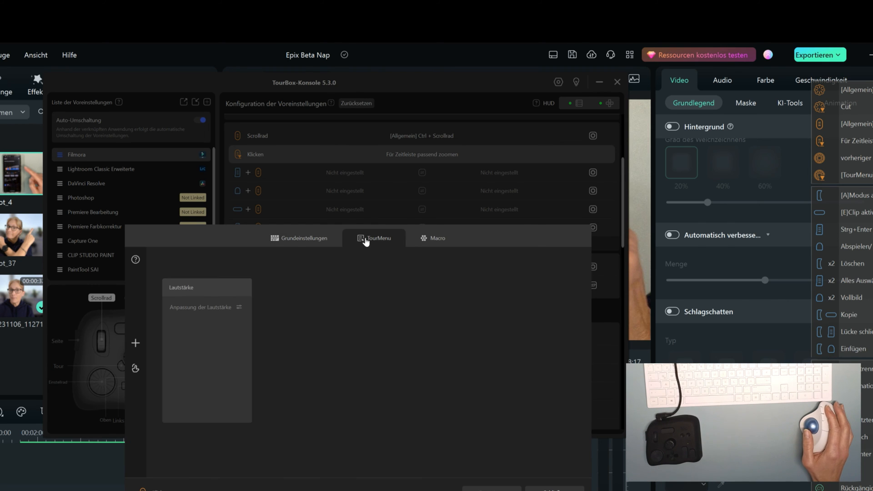
left_click(206, 307)
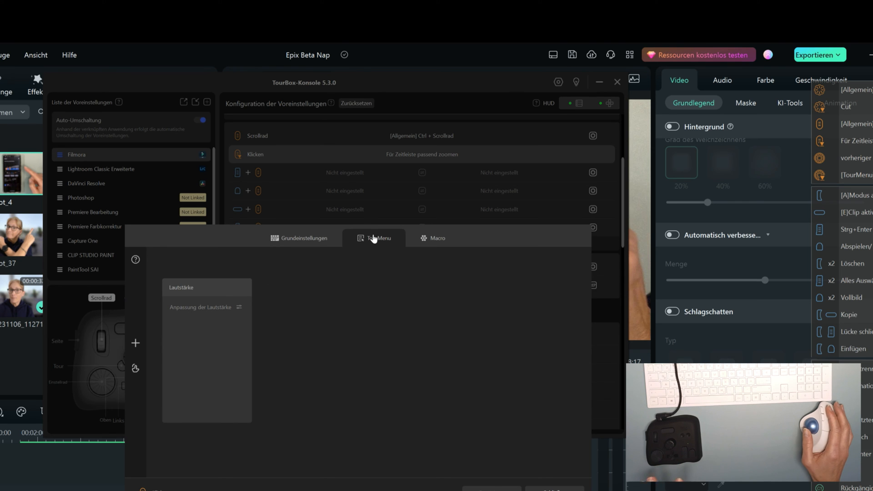
left_click(437, 238)
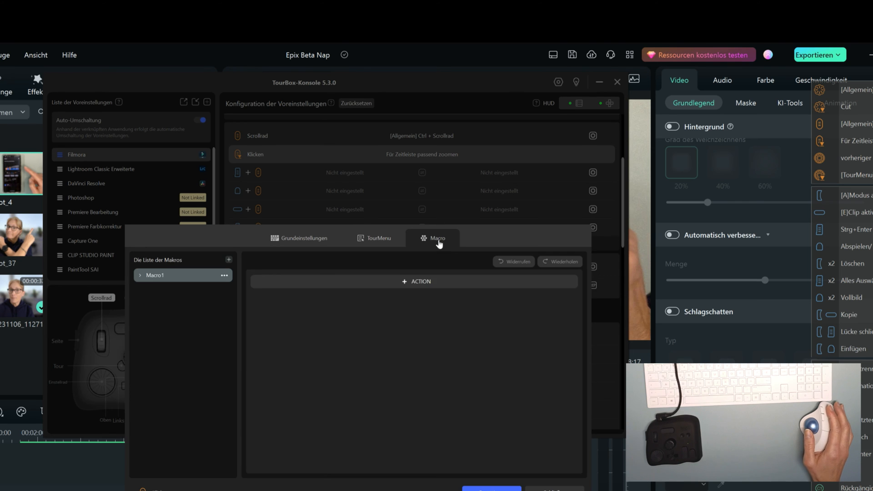
left_click(298, 239)
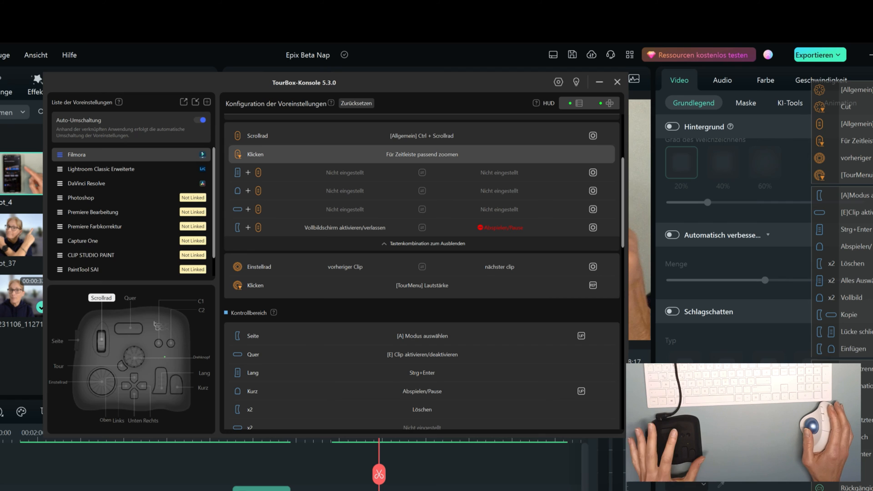
mouse_move(141, 359)
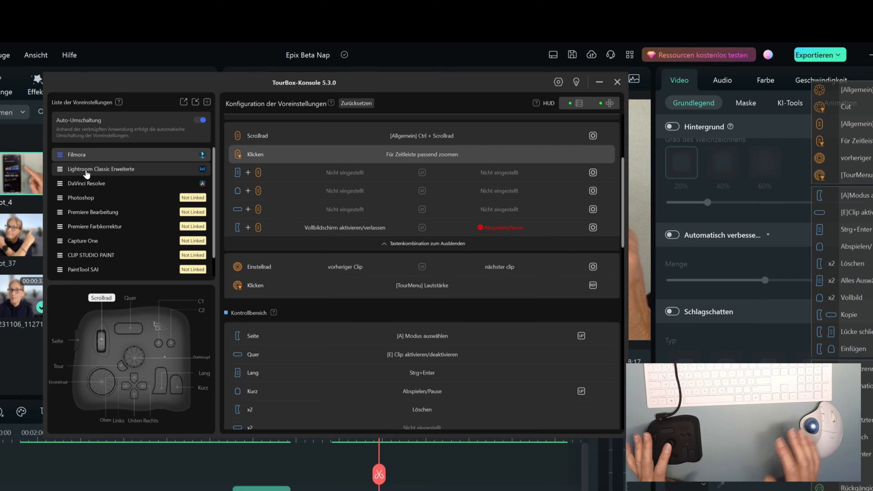
View the Lightroom Classic Erweiterte preset, then the DaVinci Resolve preset's trim, razor and mark in/out assignments
left_click(101, 169)
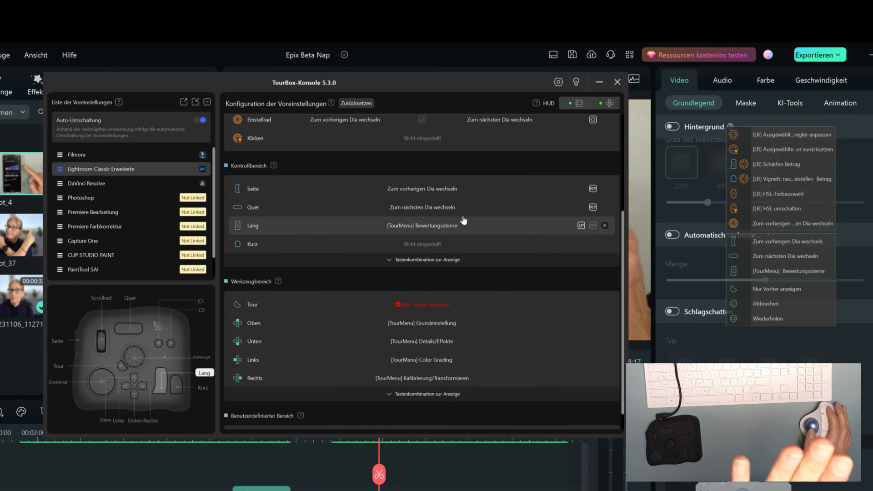
mouse_move(339, 207)
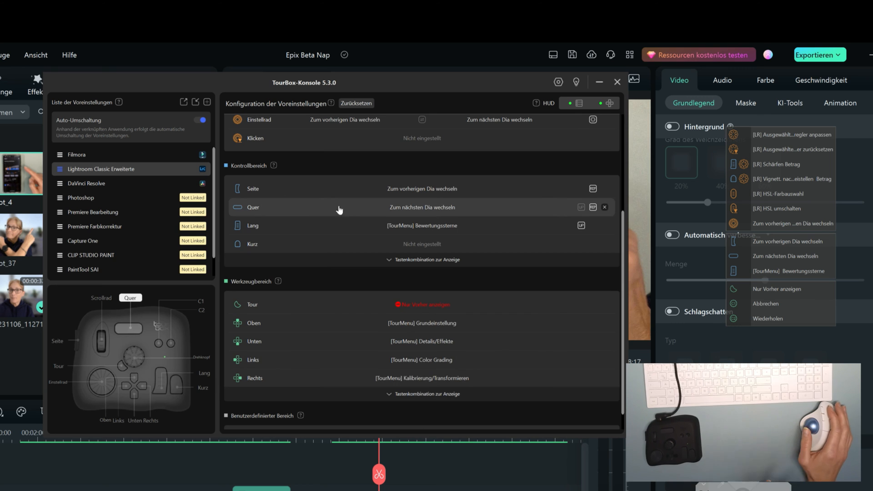
left_click(87, 183)
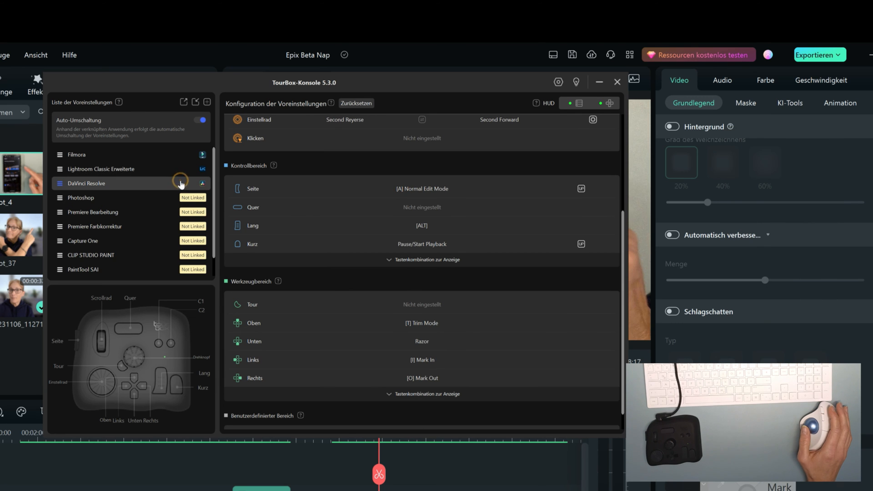